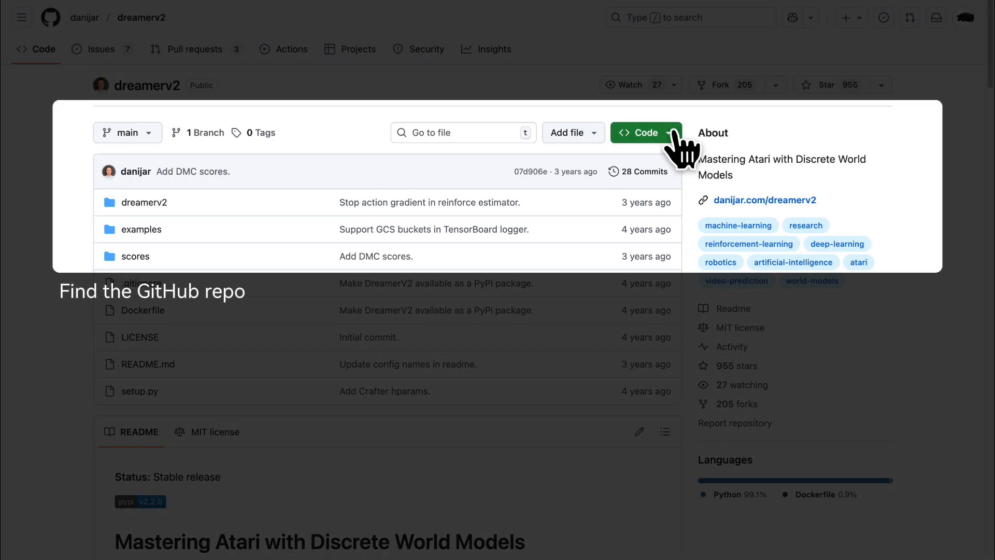
Launch the dreamerv2 GitHub repository address into a Kepilot workspace.
left_click(643, 132)
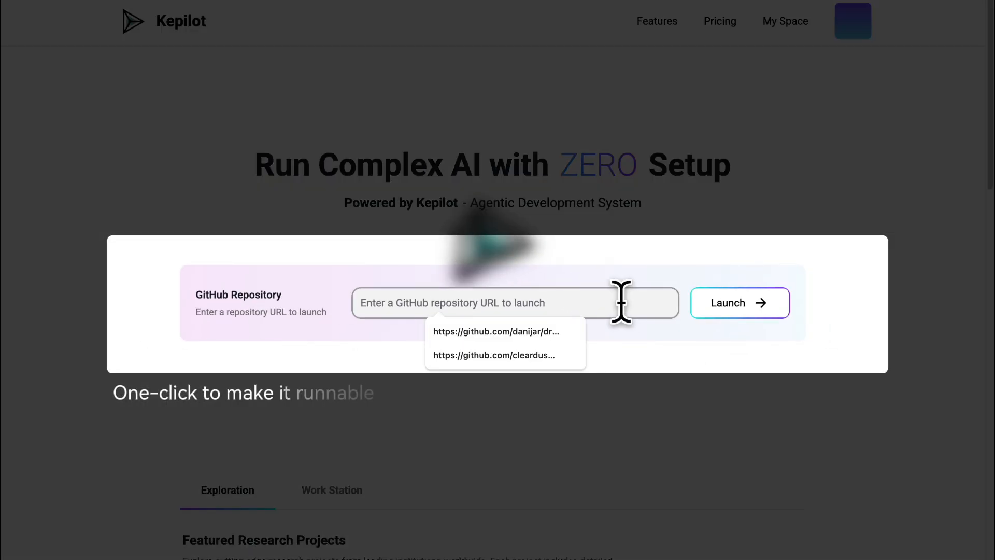
left_click(496, 331)
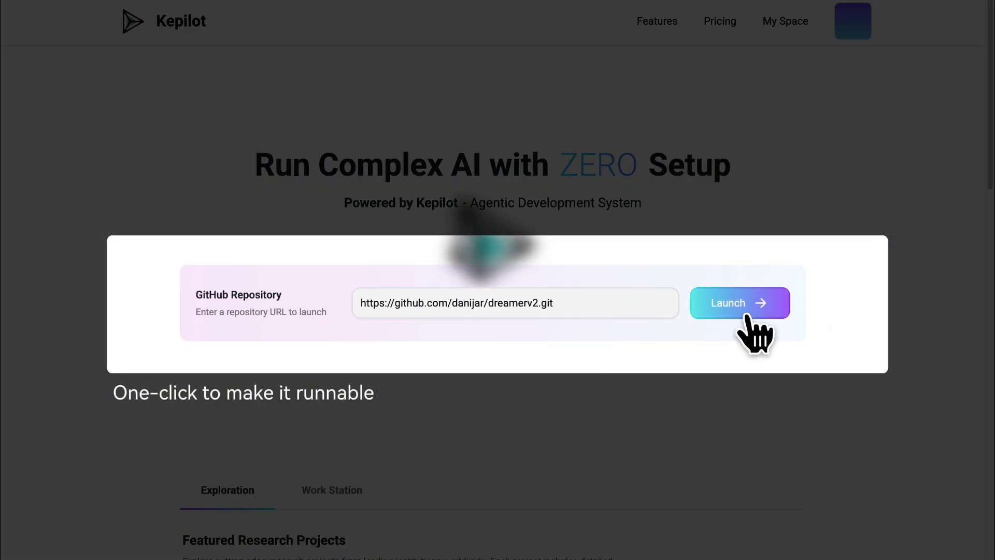
left_click(739, 303)
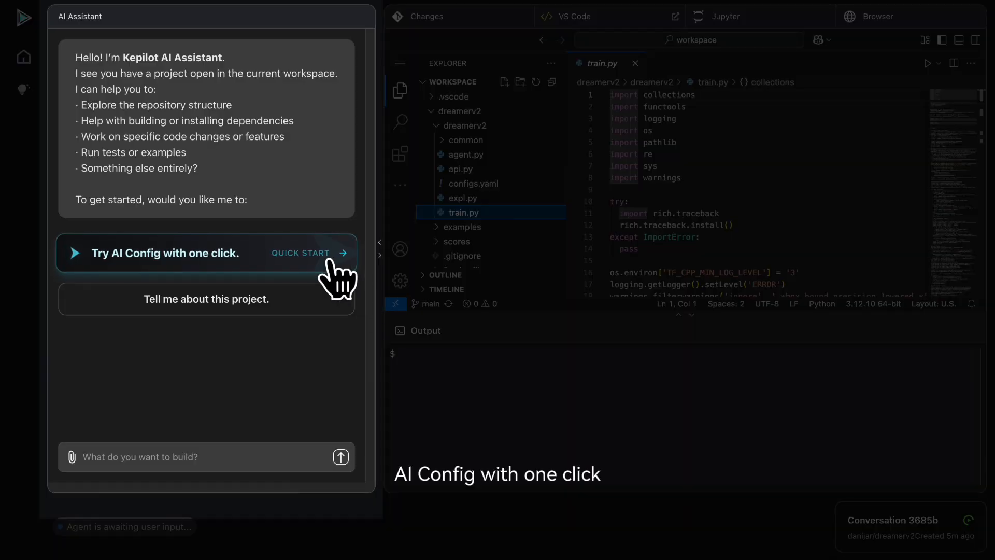
Start automatic project configuration and ask whether the code uses a pre-trained model and provides training.
left_click(309, 252)
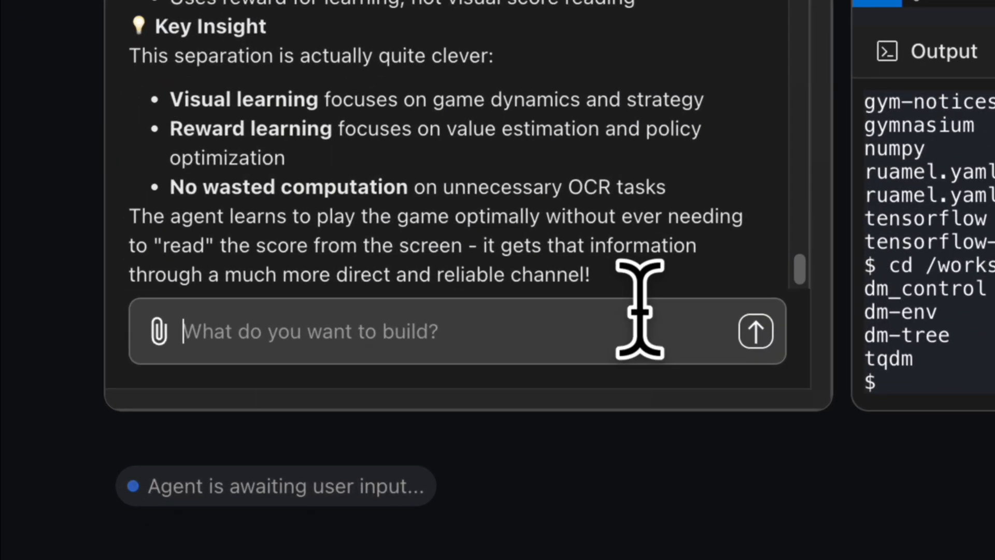
type("Is the code here based on a pre-trained model, and does it also provide the training code?")
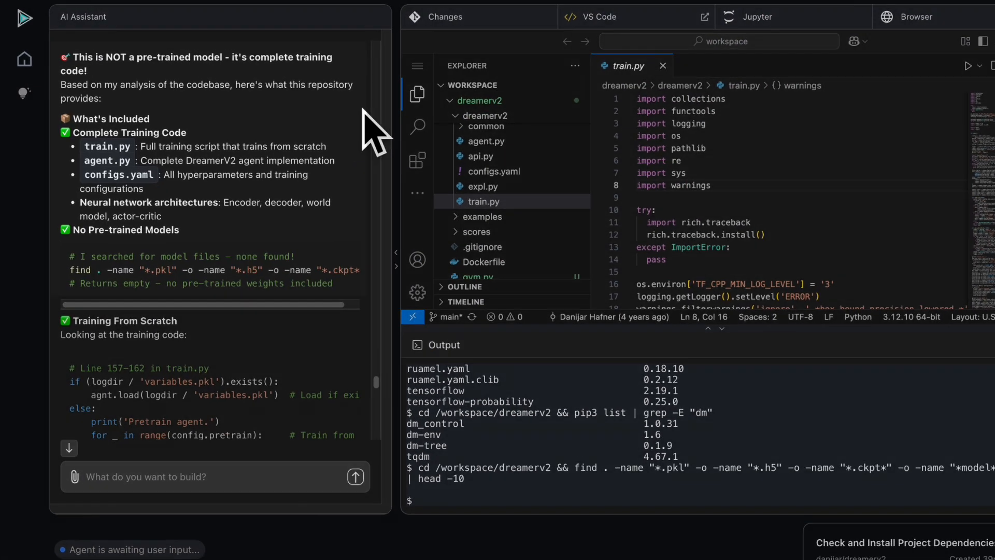
scroll("down", 3)
type("Does the training focus on a specific game environment")
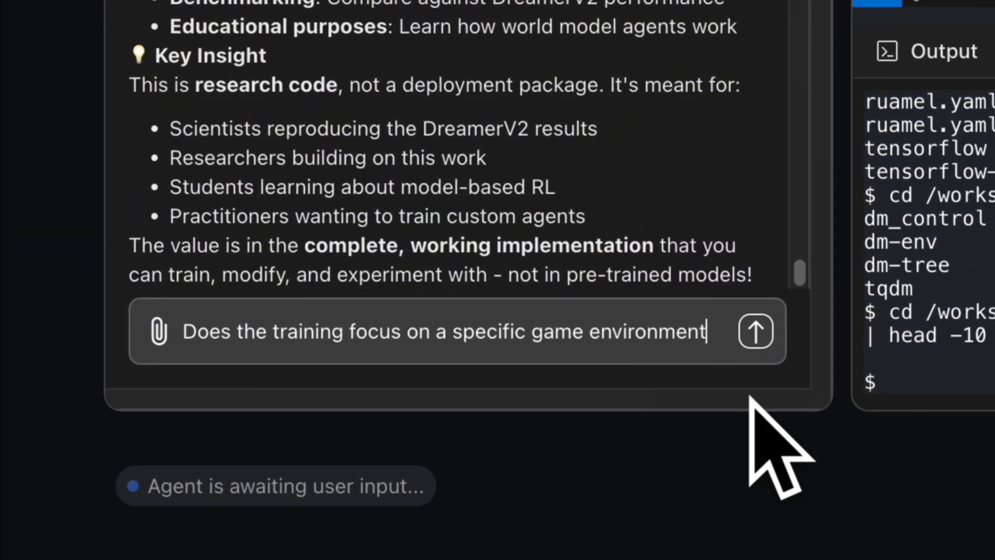
left_click(754, 331)
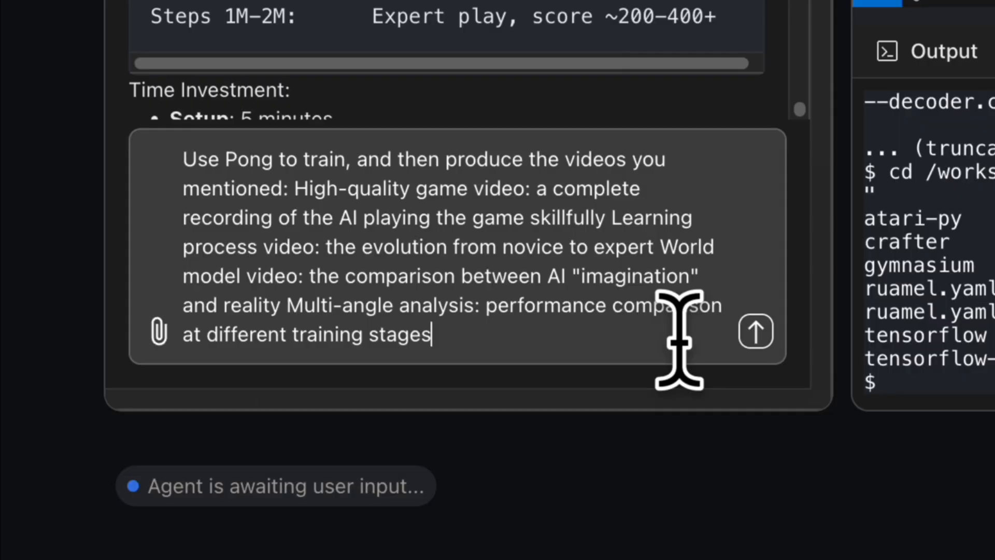
Send the request to train DreamerV2 on Pong and produce gameplay videos.
left_click(754, 331)
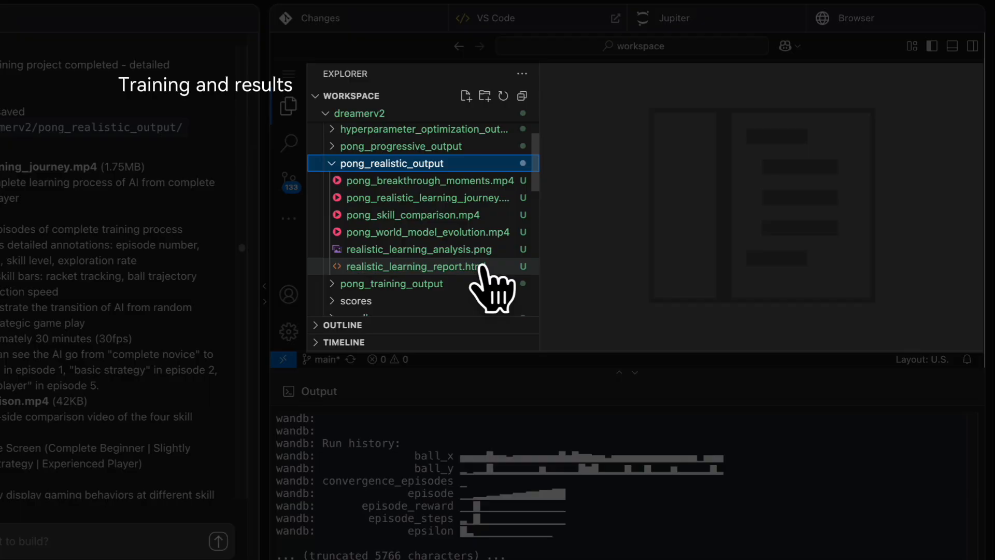
Play the breakthrough moments, learning journey, skill comparison and world-model evolution Pong videos.
left_click(430, 180)
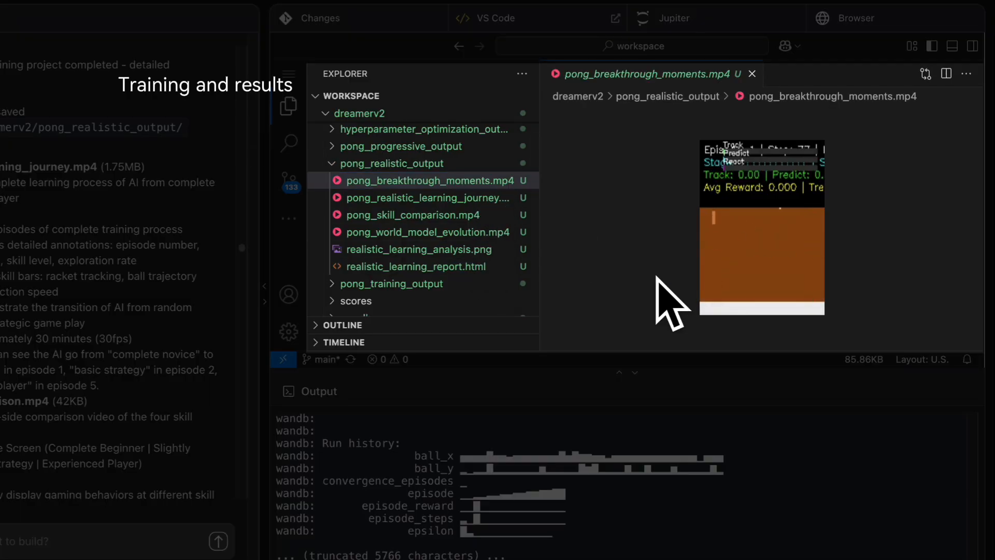
left_click(425, 198)
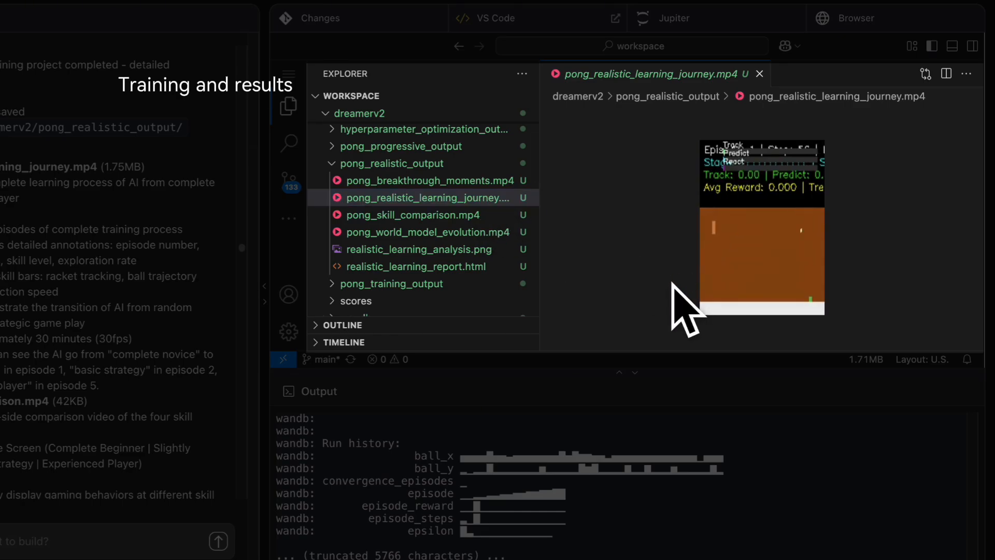
left_click(413, 214)
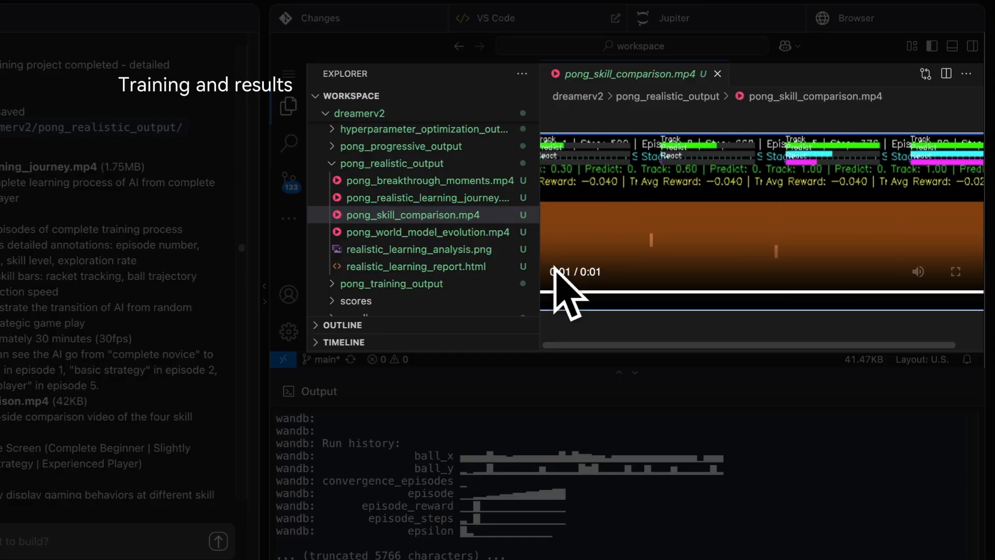
left_click(427, 232)
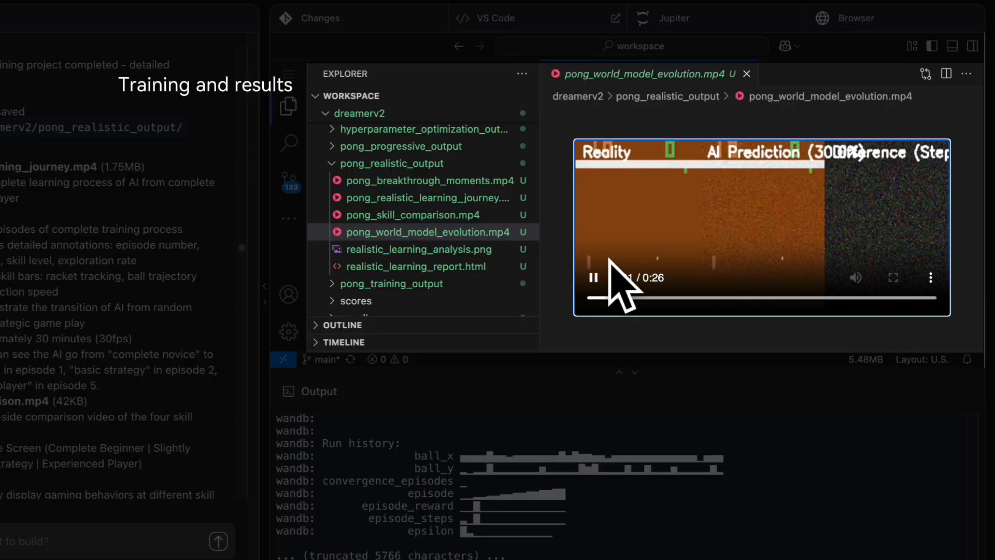
left_click(418, 248)
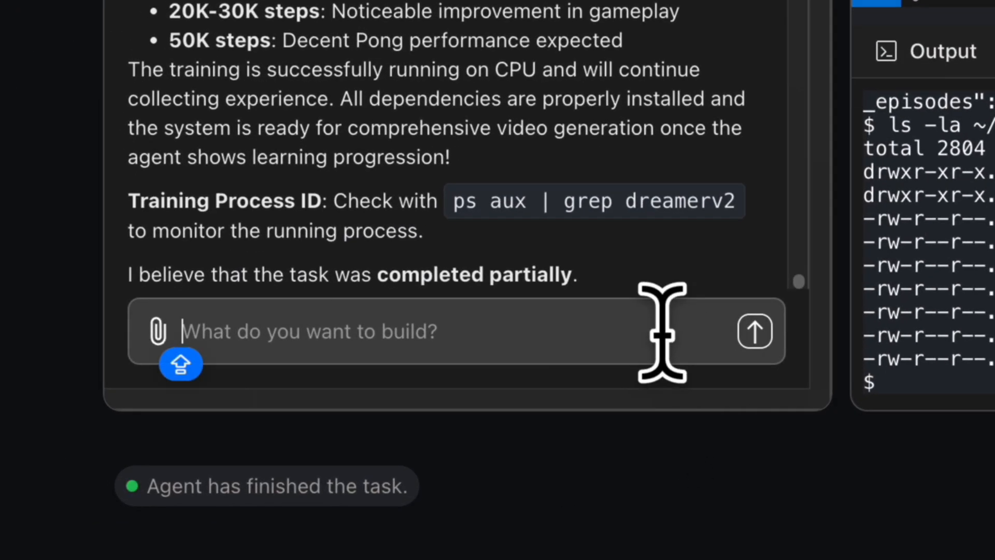
Ask for model performance improvement options and request hyperparameter optimization.
type("I want to improve the performance of the model now, what options do I have?")
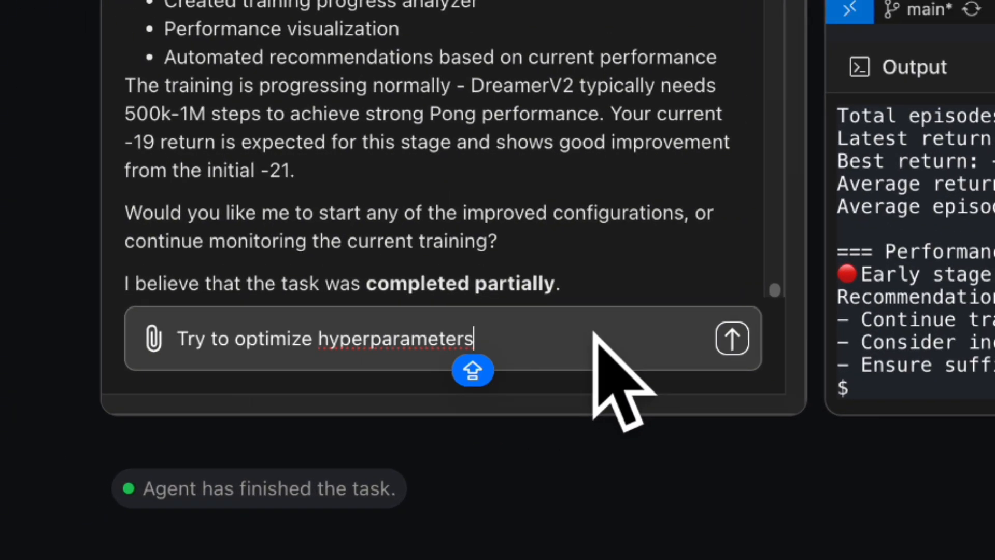
left_click(731, 337)
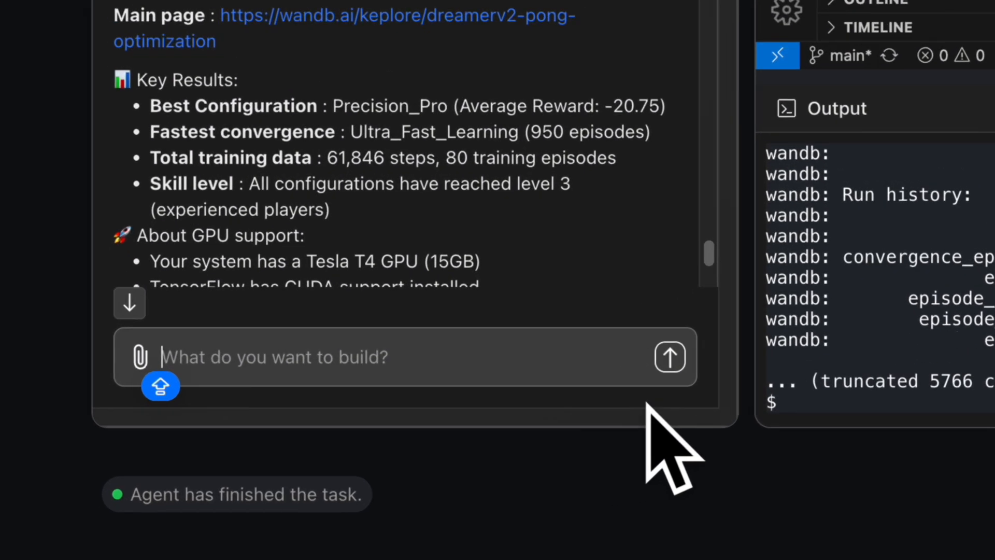
Request uploading the 'Tested 5 different hyperparameter configurations' data to Weights & Biases.
type("Can you help me upload the \"Tested 5 different hyperparameter configurations\" data to my WanB account?")
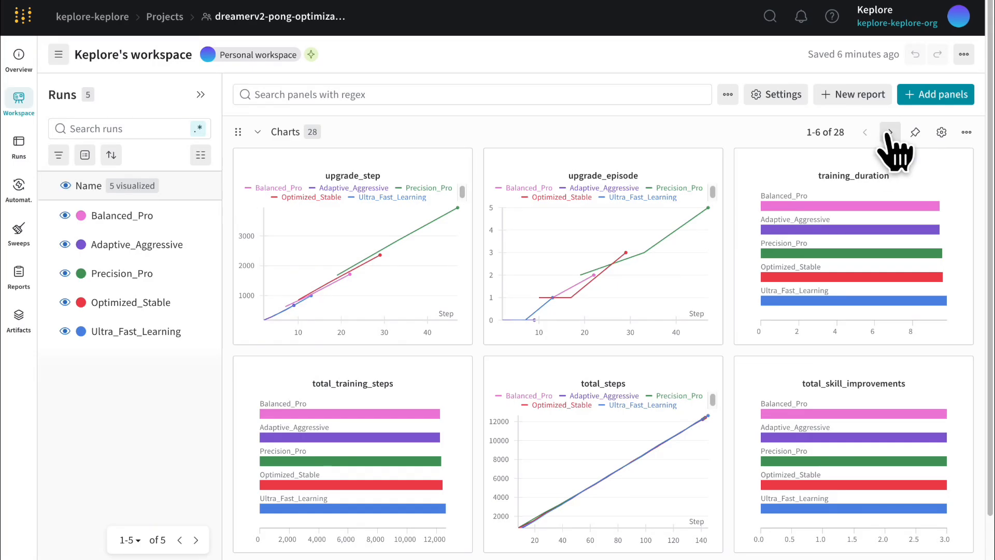
Page through the W&B charts to the final panels comparing the five runs.
left_click(888, 132)
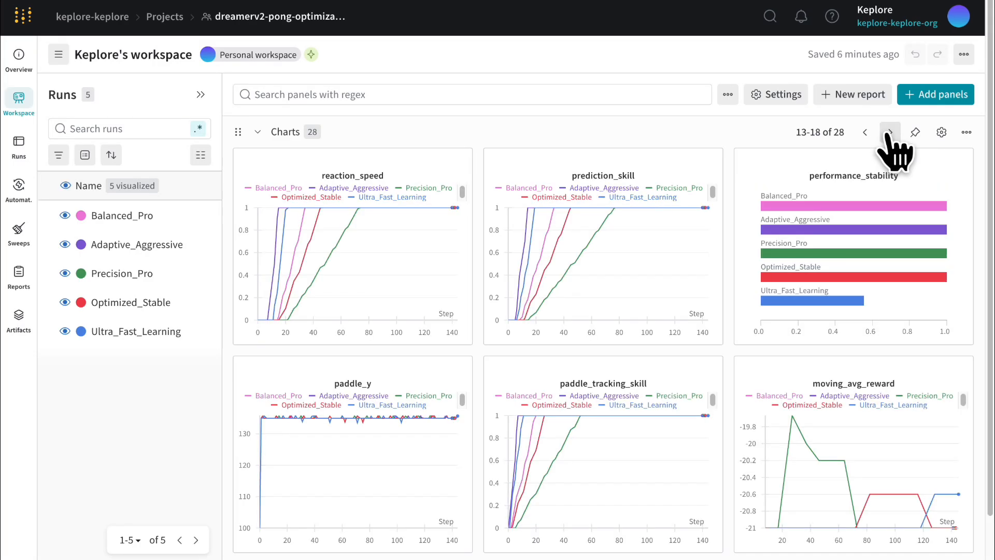
left_click(887, 133)
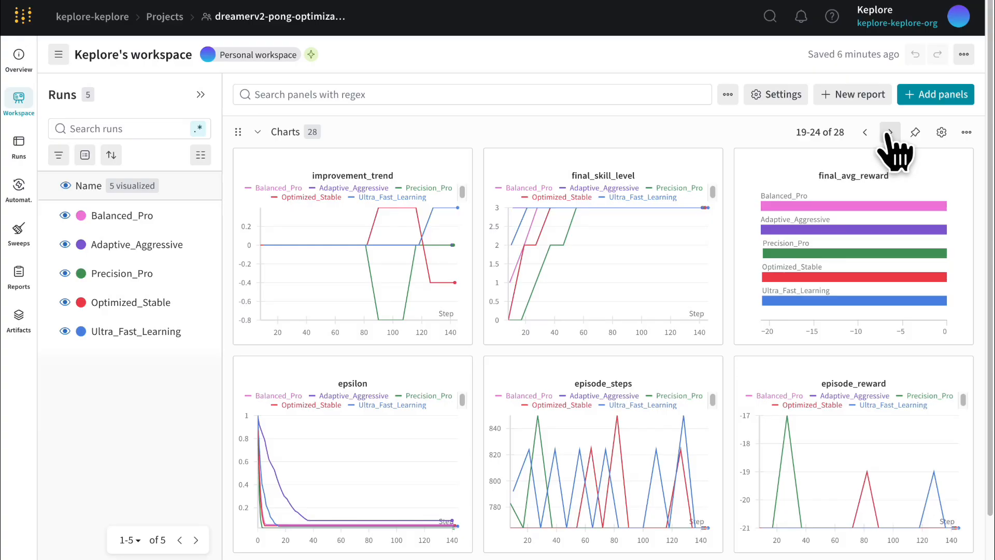
left_click(889, 132)
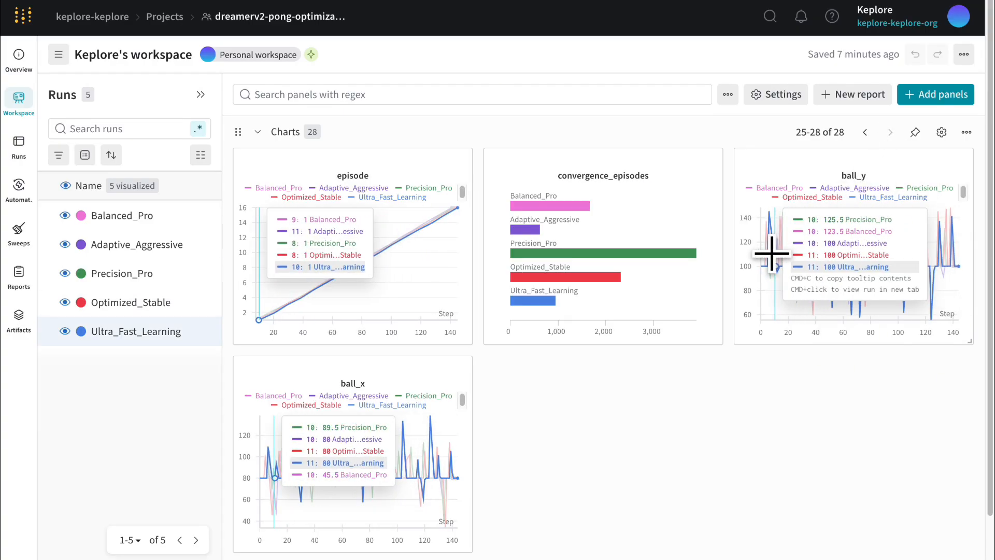